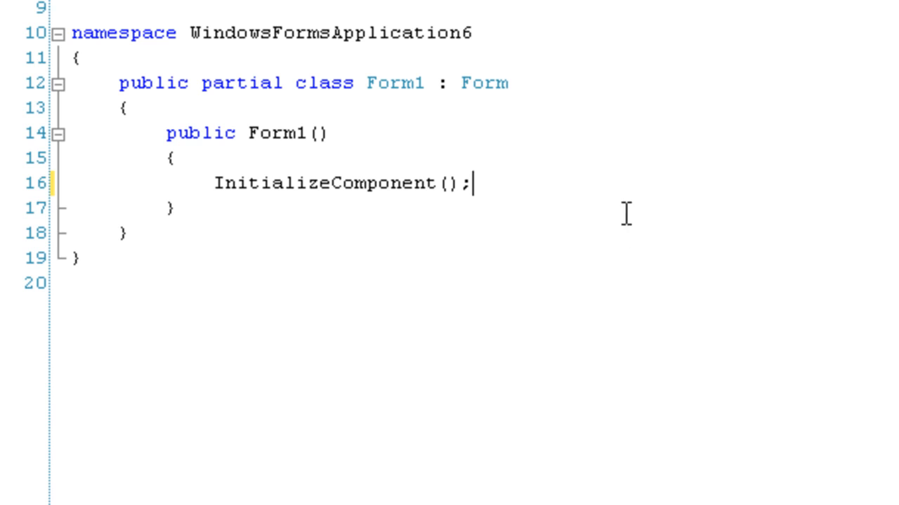
Write the directive #if (DEBUG == true) on a new line below InitializeComponent()
key(Enter)
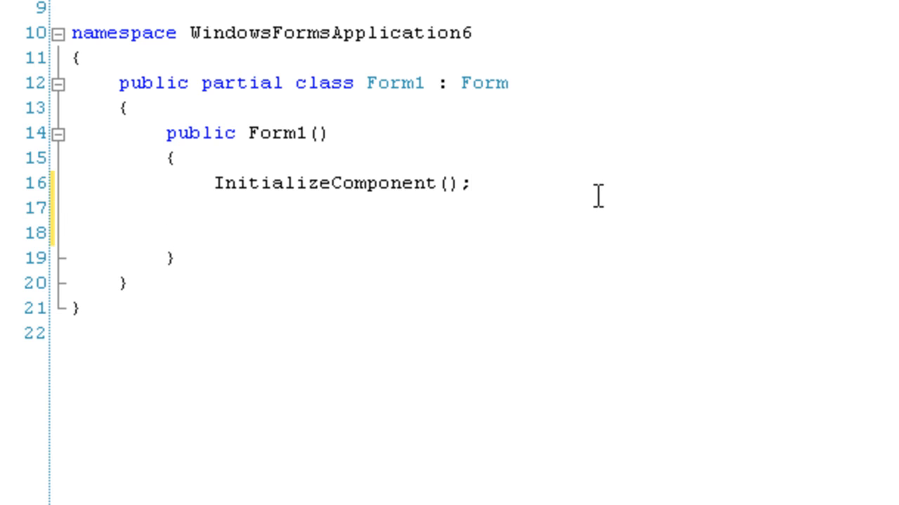
text(#)
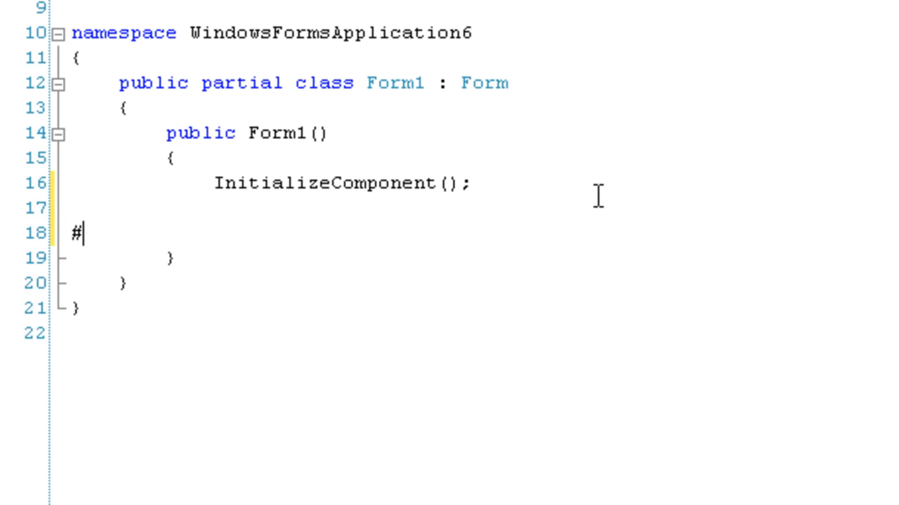
text(if)
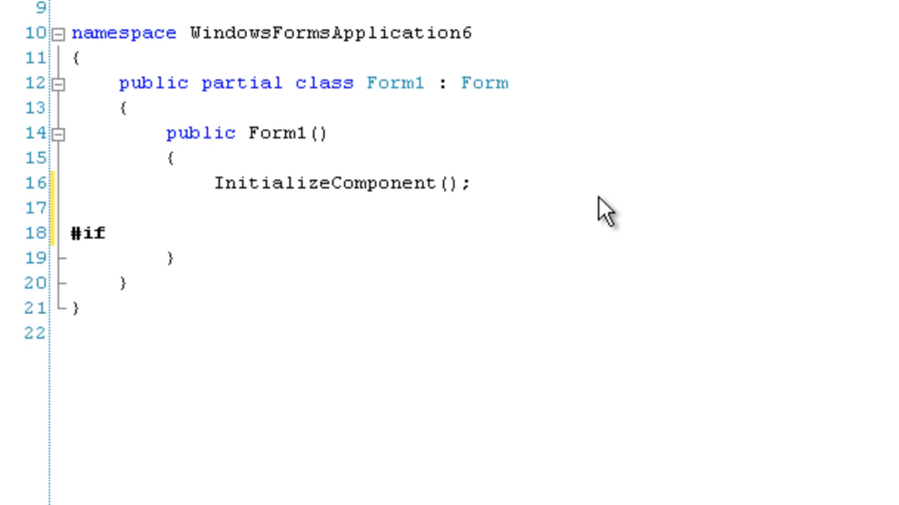
text(DEBUG)
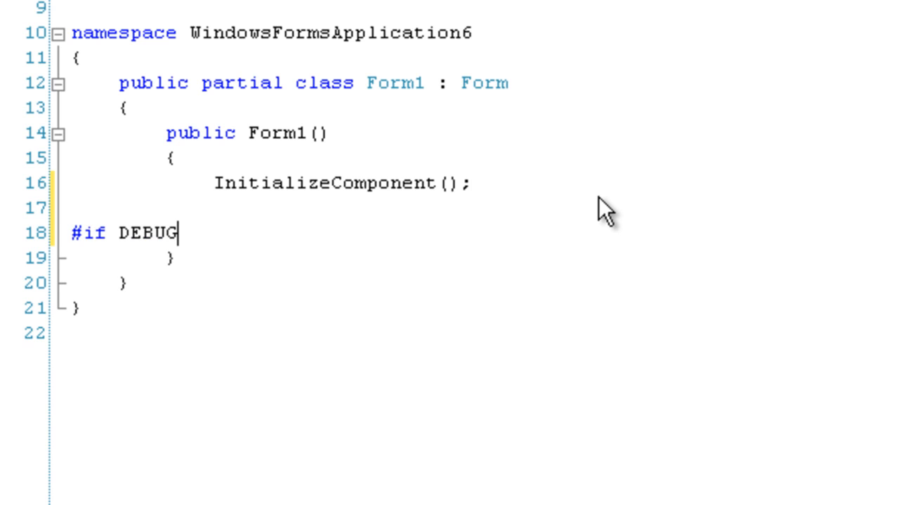
text(==)
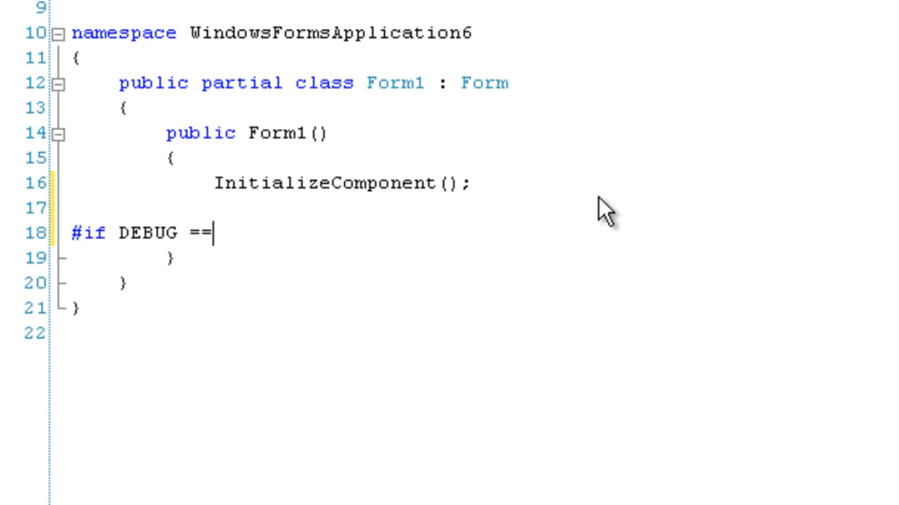
text(true))
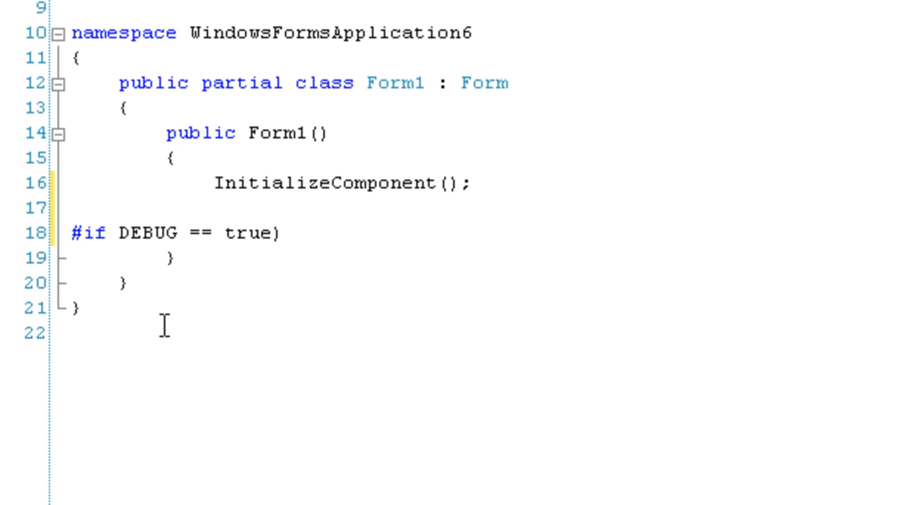
text(()
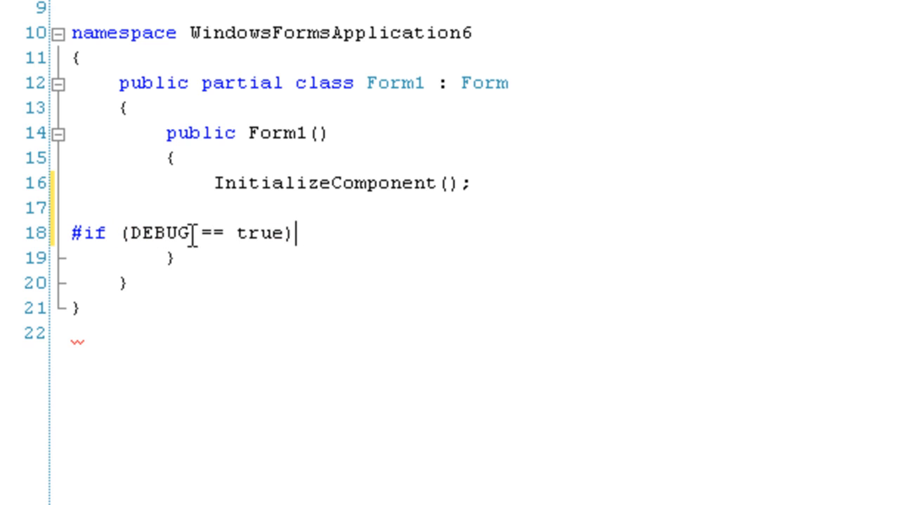
mouse_move(421, 281)
text(#)
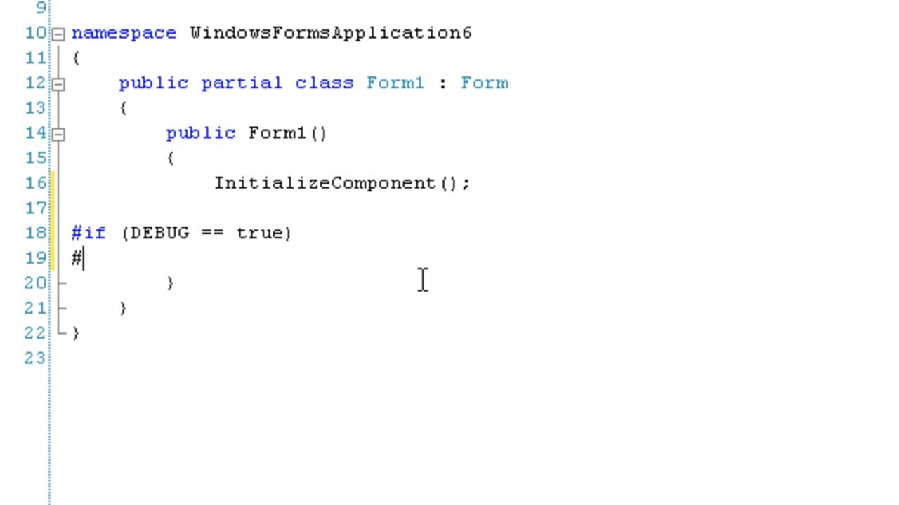
Close the block with #endif and leave a blank line inside it
text(endif)
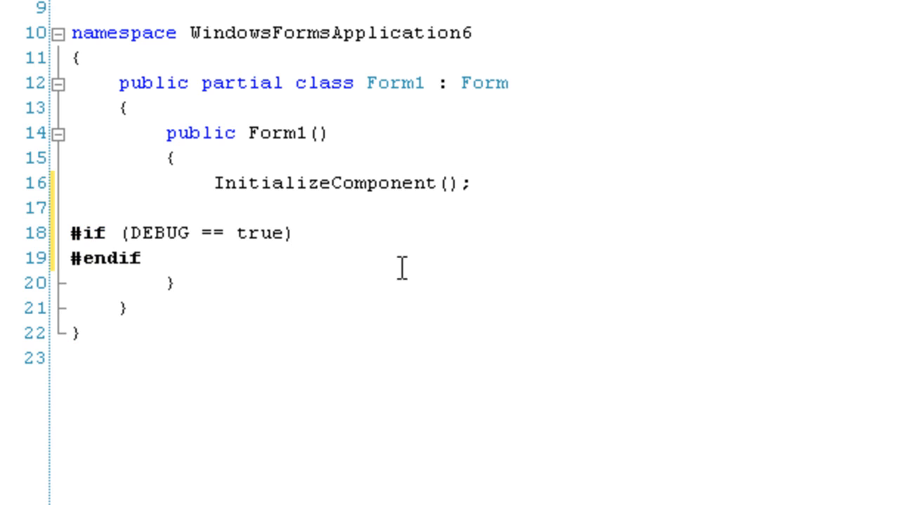
key(enter)
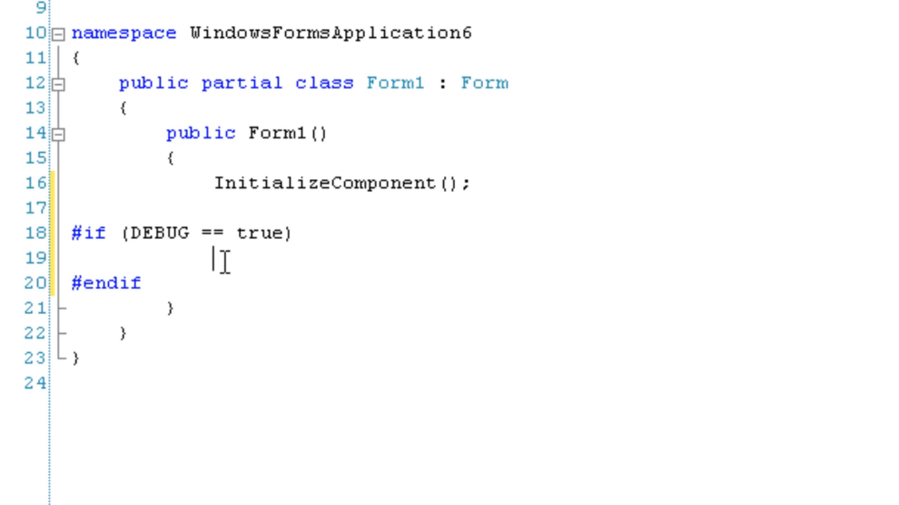
mouse_move(157, 294)
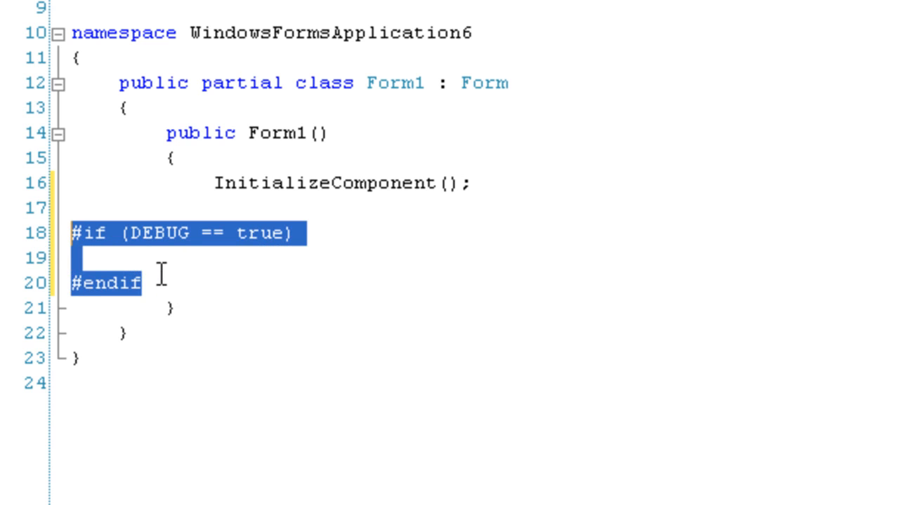
click(161, 284)
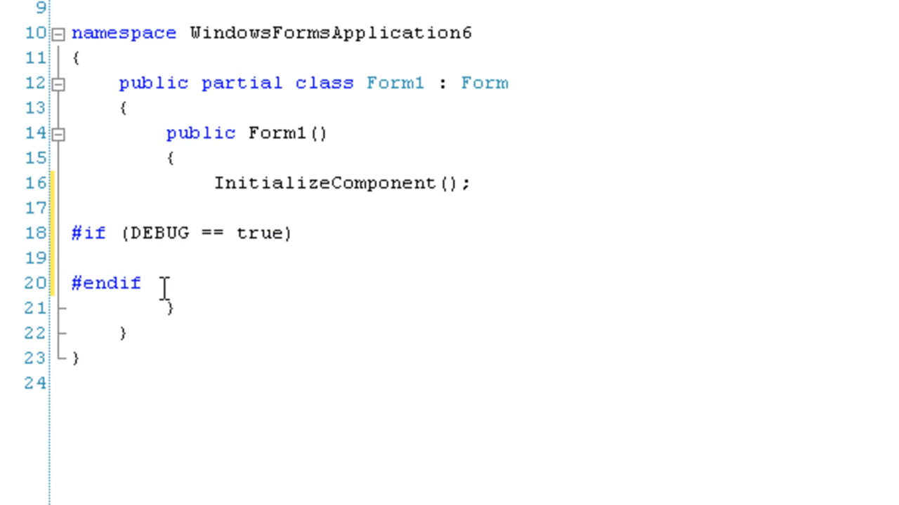
mouse_move(160, 272)
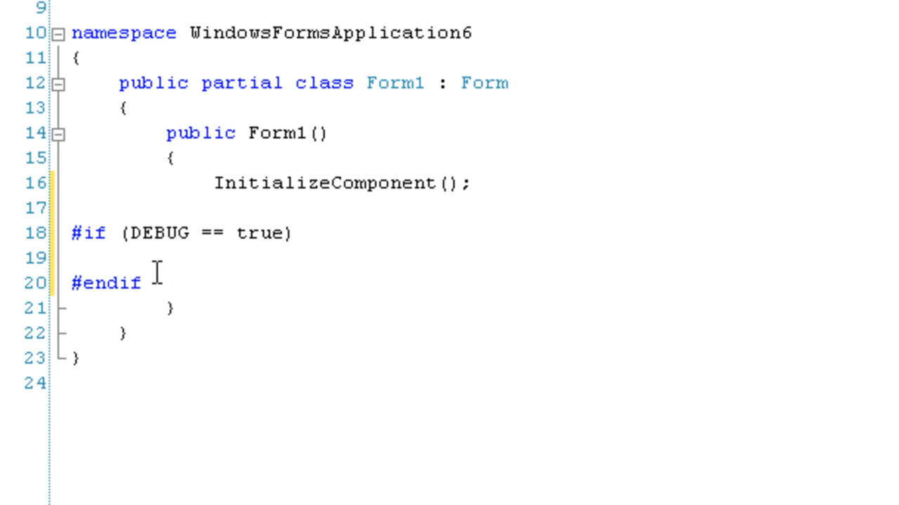
drag(132, 233, 284, 233)
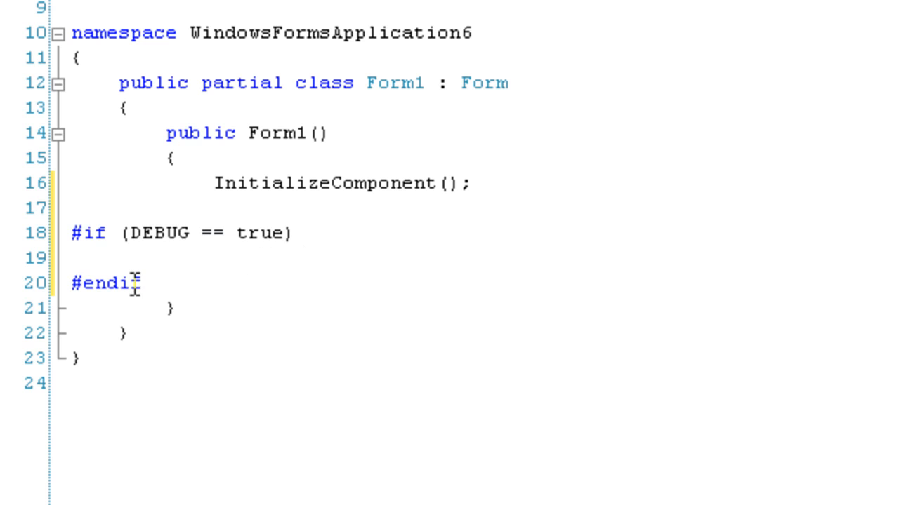
drag(70, 233, 140, 284)
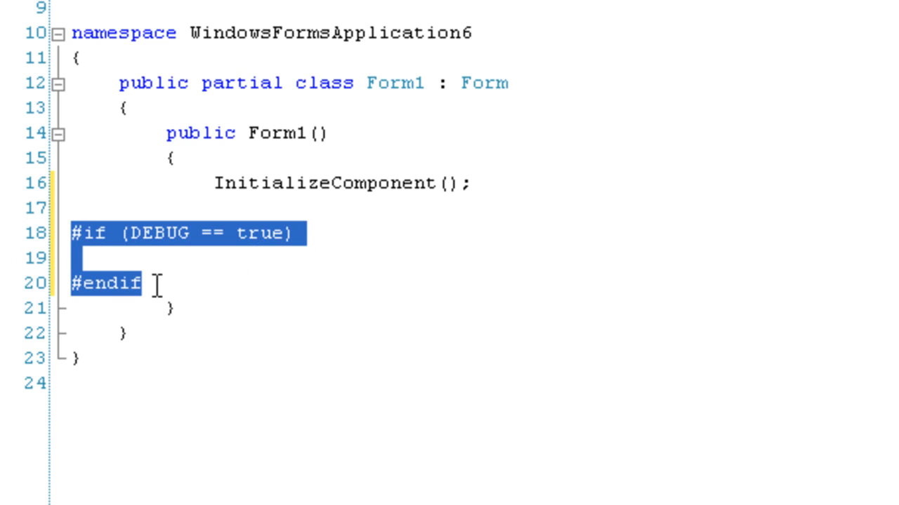
click(157, 283)
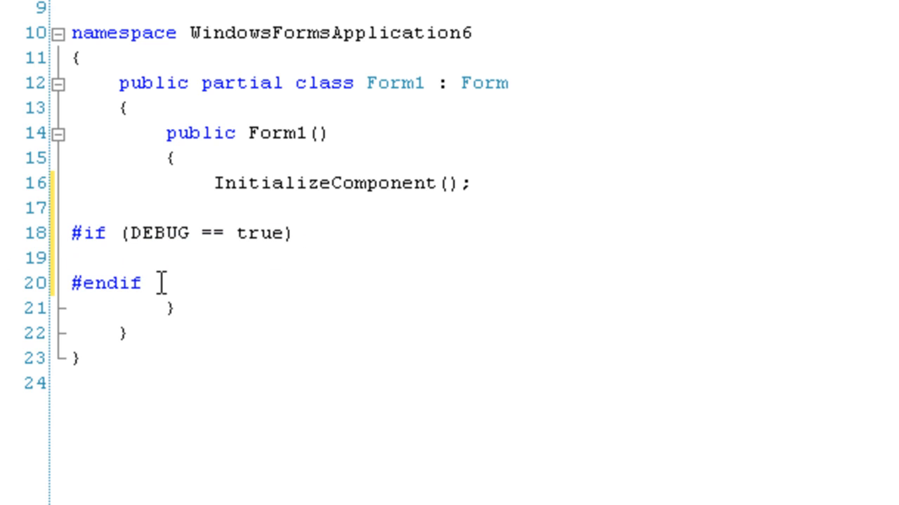
mouse_move(236, 258)
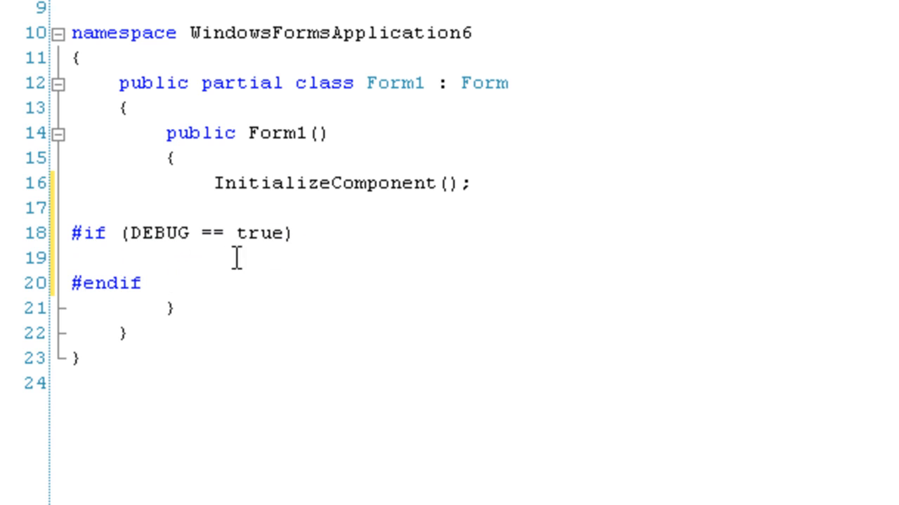
mouse_move(236, 270)
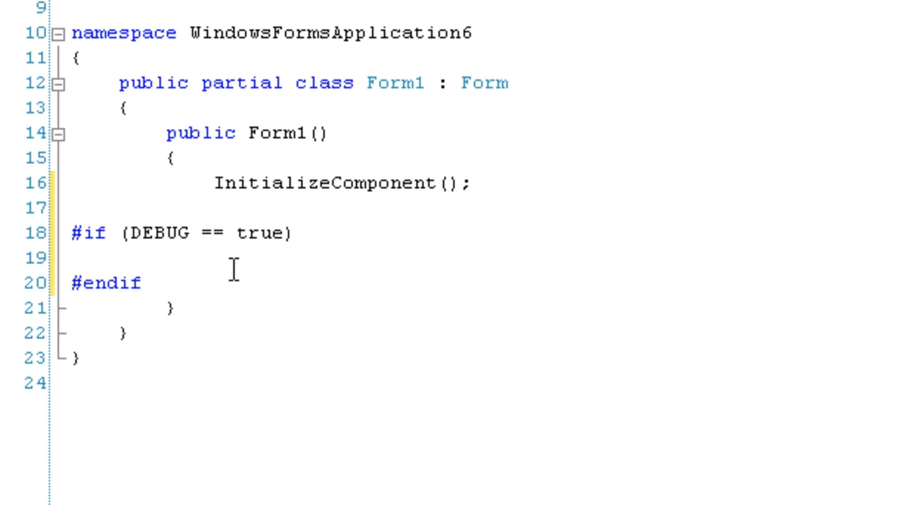
mouse_move(199, 253)
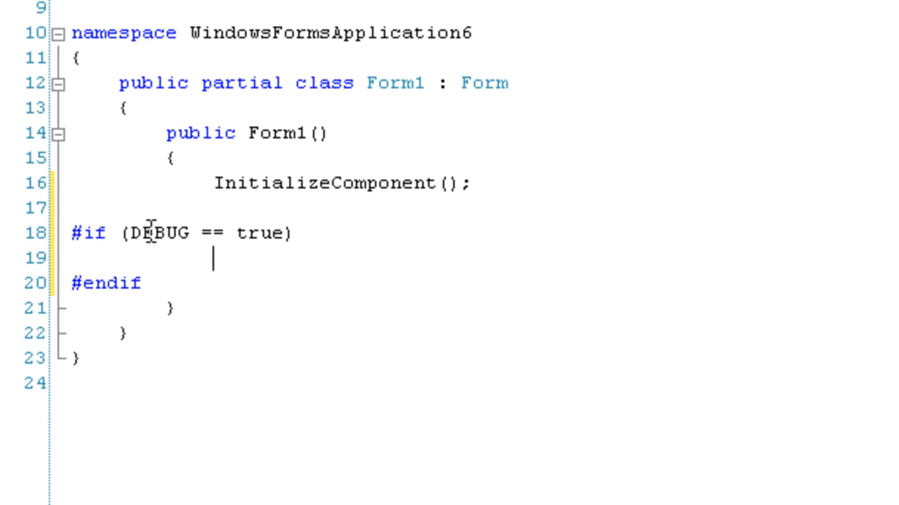
mouse_move(143, 250)
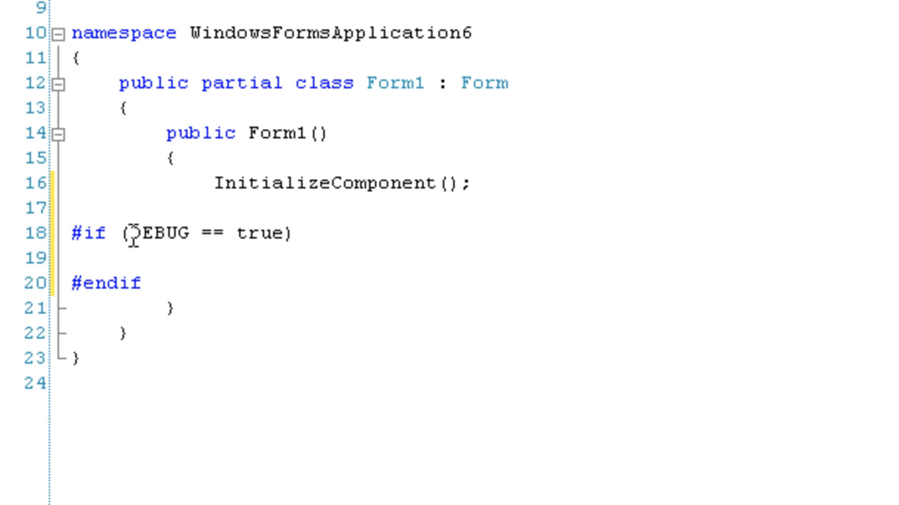
mouse_move(199, 264)
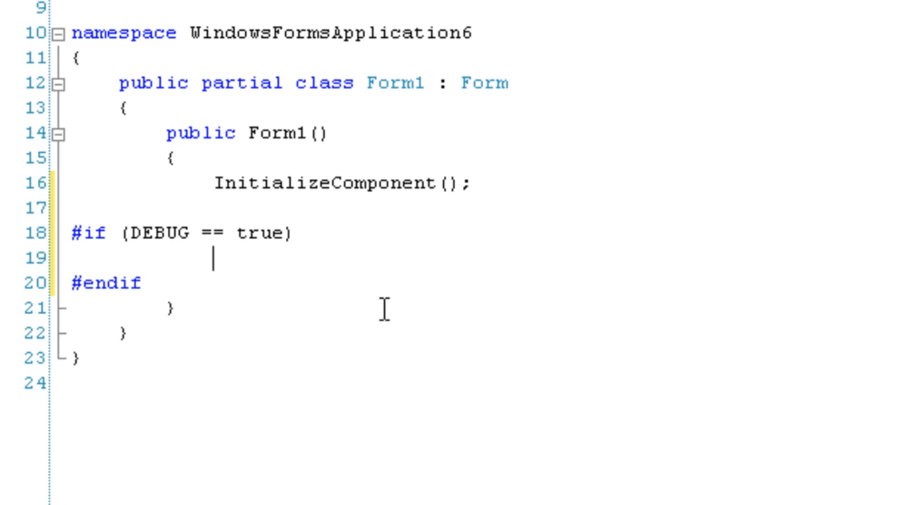
Inside the DEBUG block, set this.Text = "Is in debug mode";
text(this.Text =)
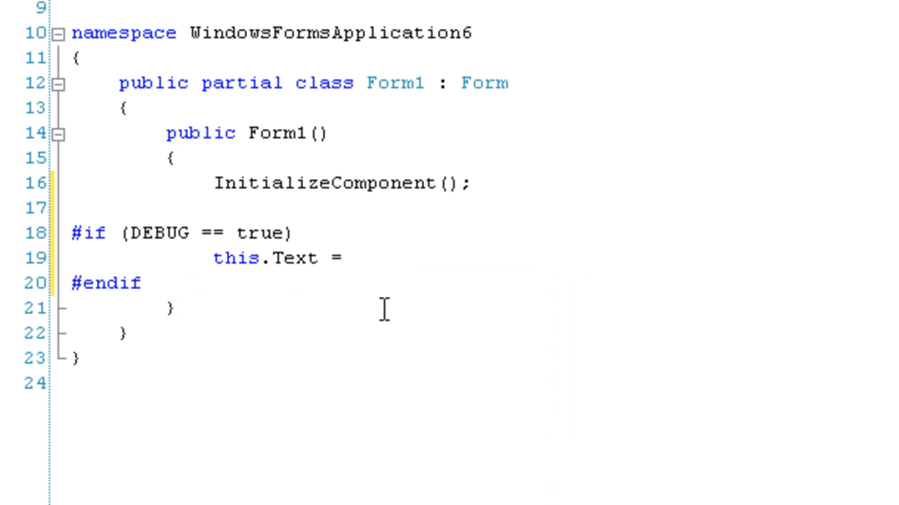
text("I)
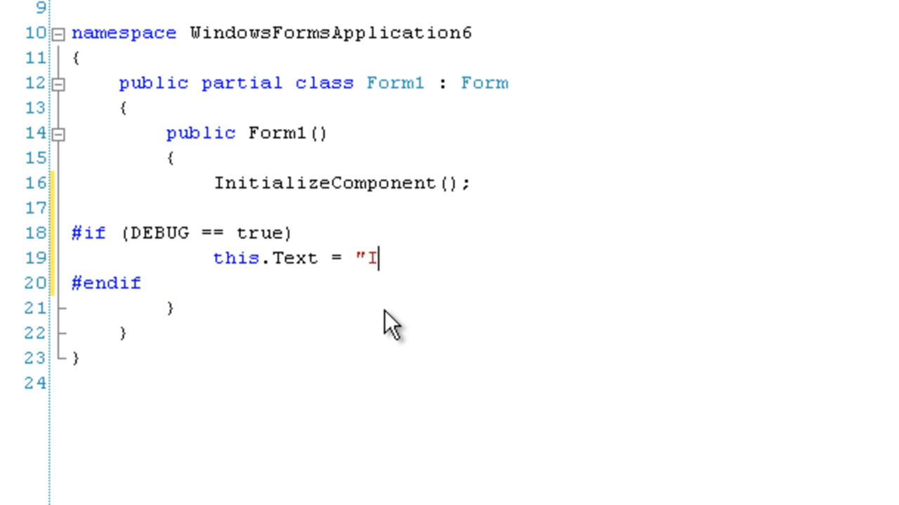
text(s in debug)
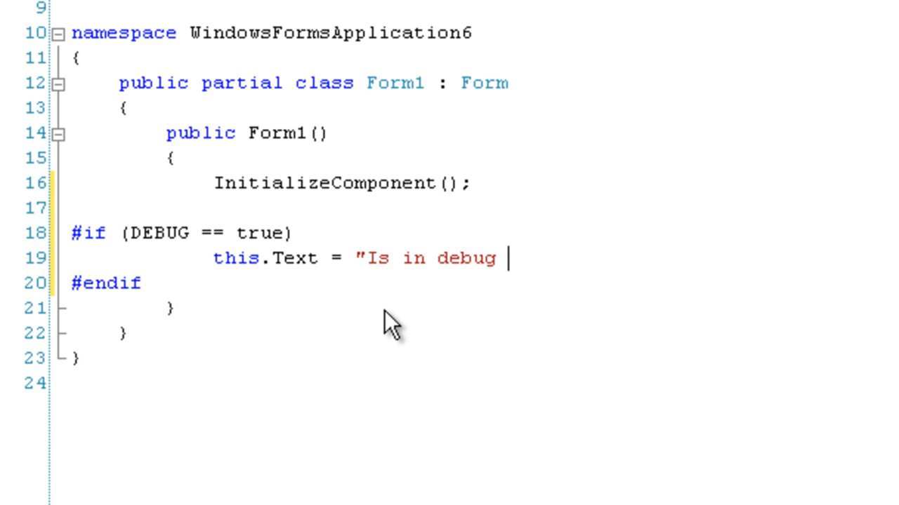
text(mode";)
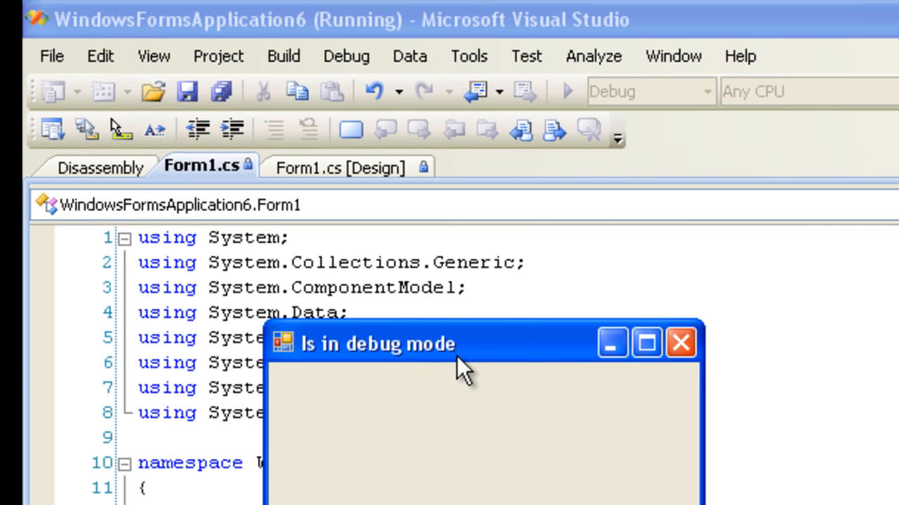
Switch the solution build configuration to Release
click(679, 343)
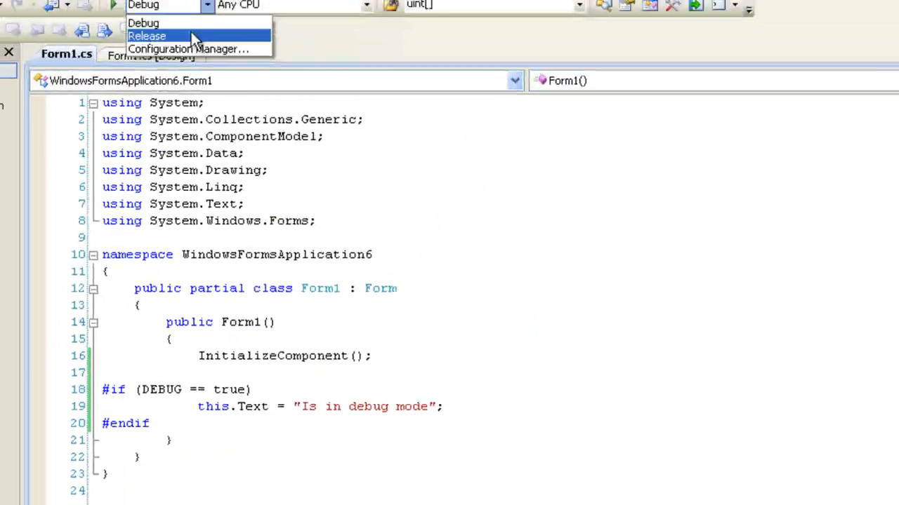
click(146, 37)
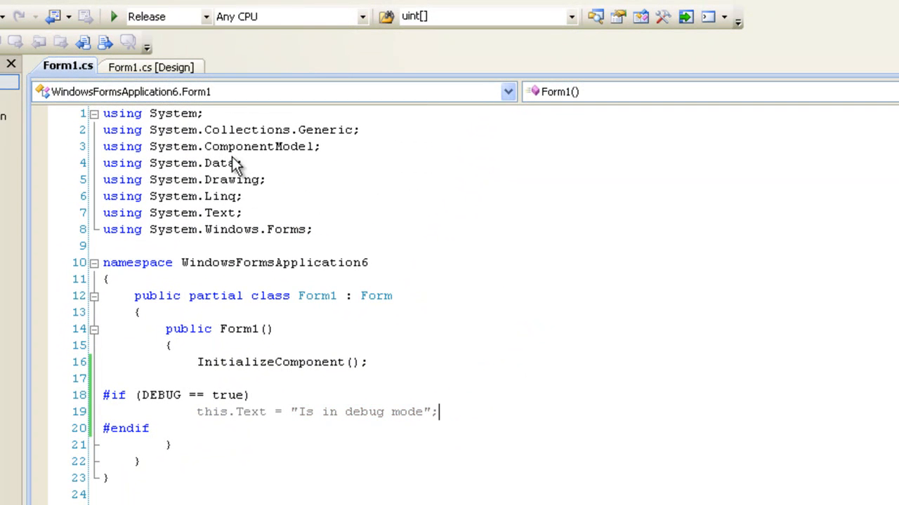